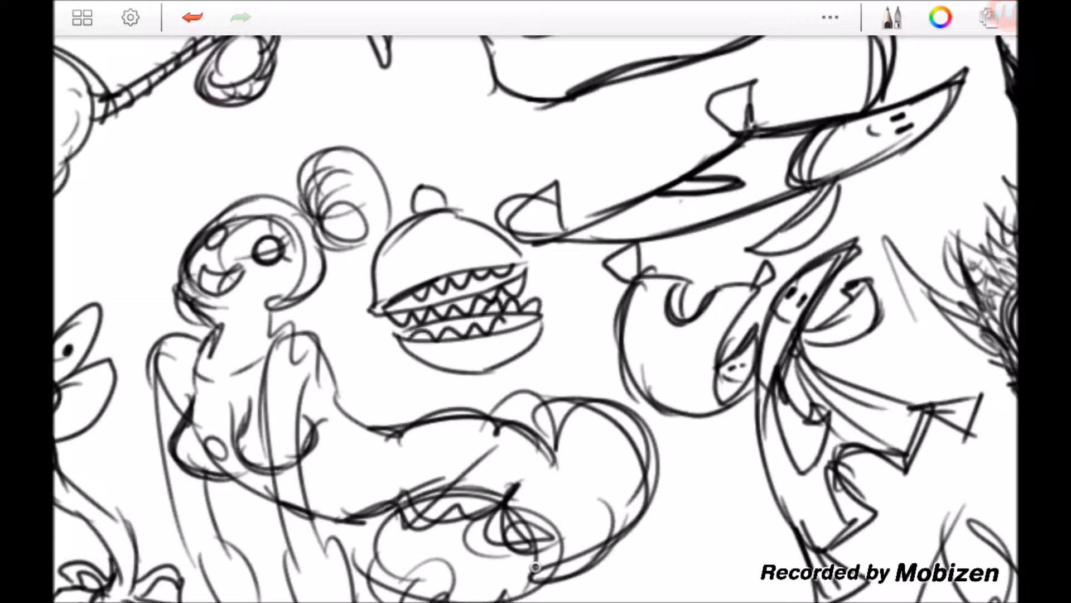
Zoom out to show the whole page of uncoloured monster sketches with the Layers panel beside it.
scroll("down", 3)
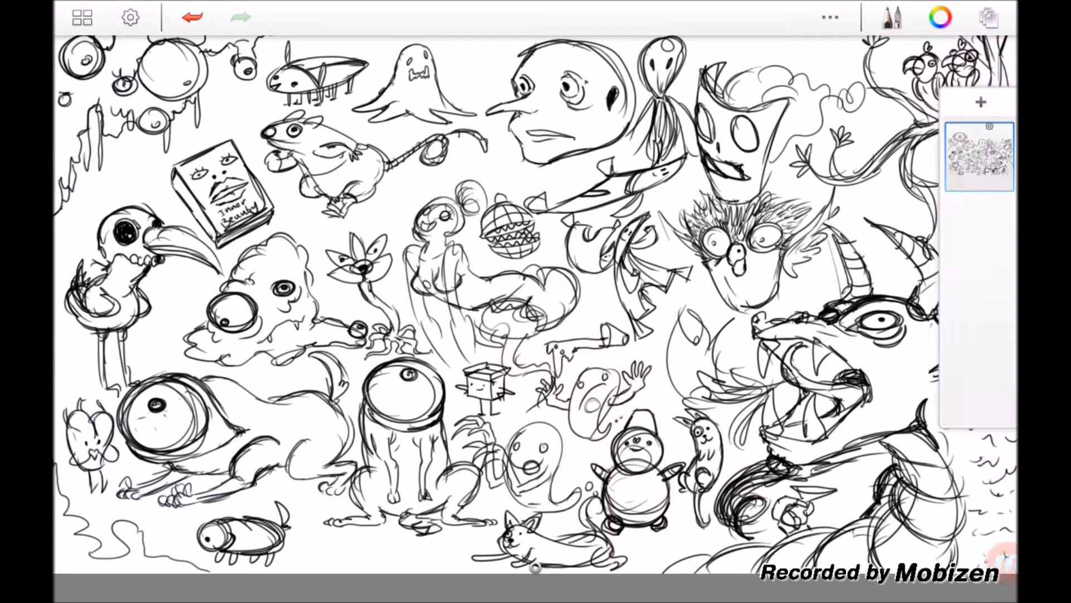
Dismiss the layers list and paint grey, yellow, green and red Copic marker tones over the book, figure, creatures and dragon.
left_click(893, 17)
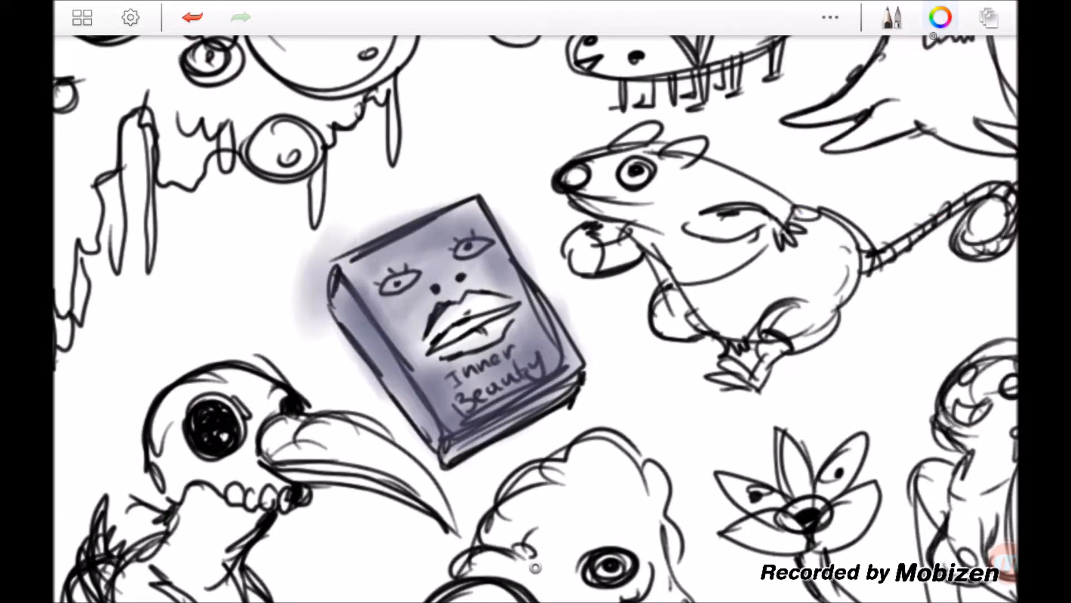
left_click(940, 17)
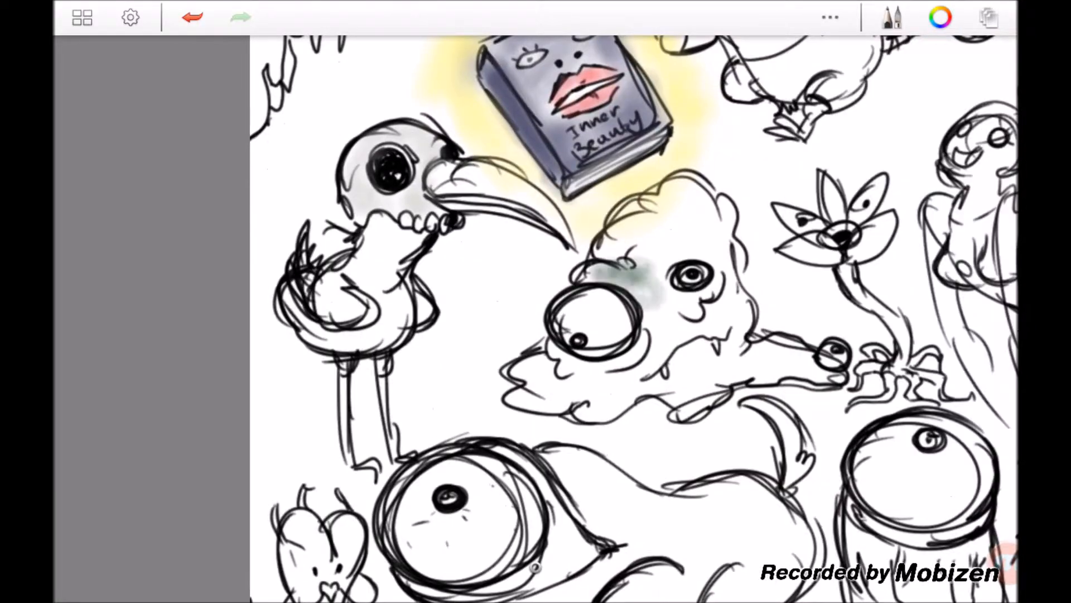
left_click(940, 17)
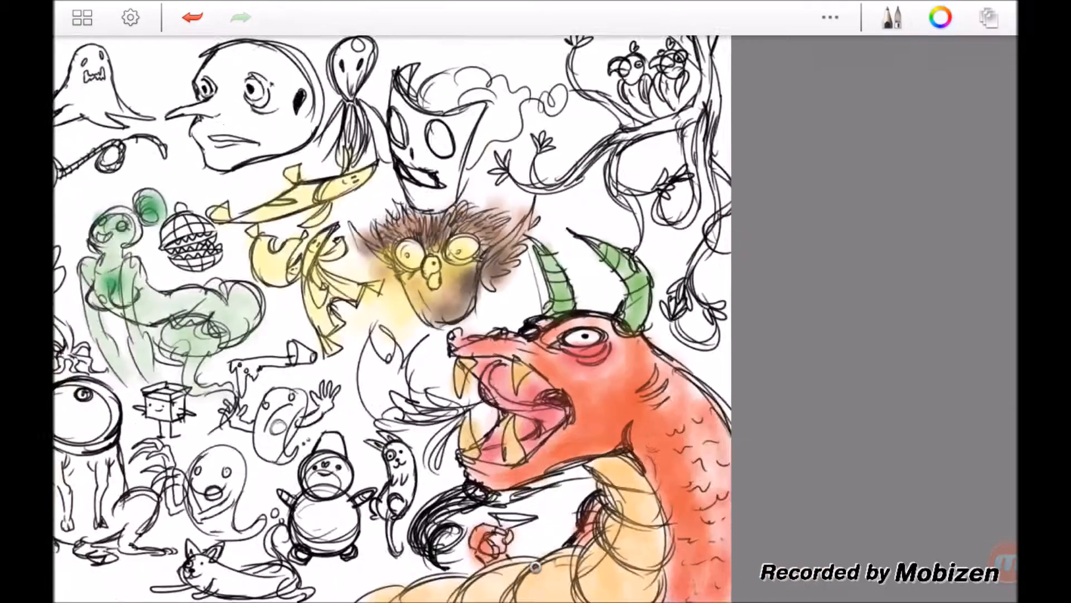
Colour the blob creature and vines green, tint the tall-headed figure beige, and make E31 Brick Beige the current Copic colour.
left_click(940, 17)
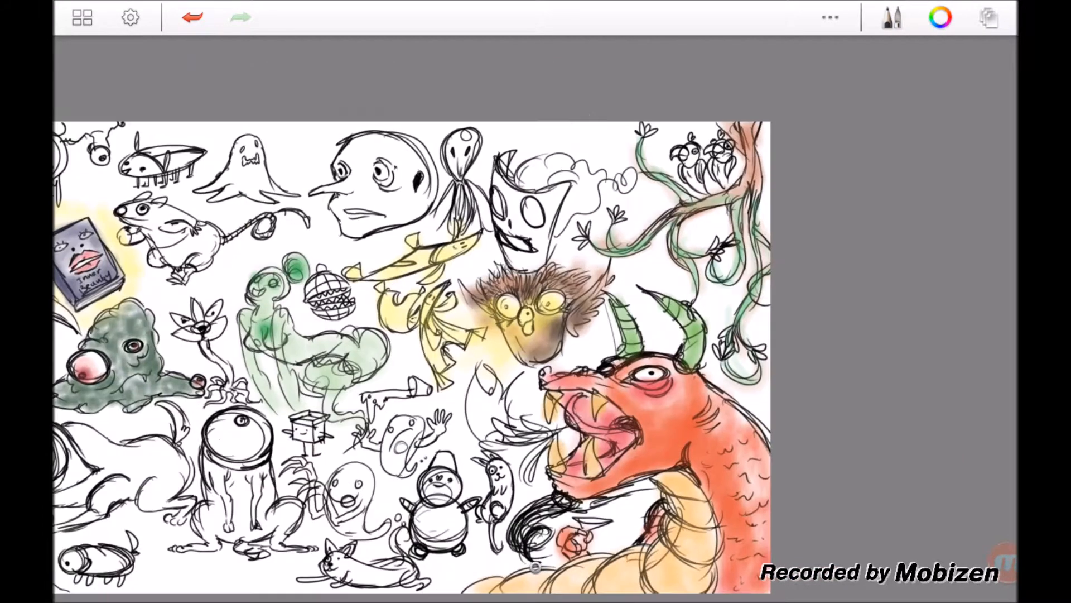
left_click(940, 17)
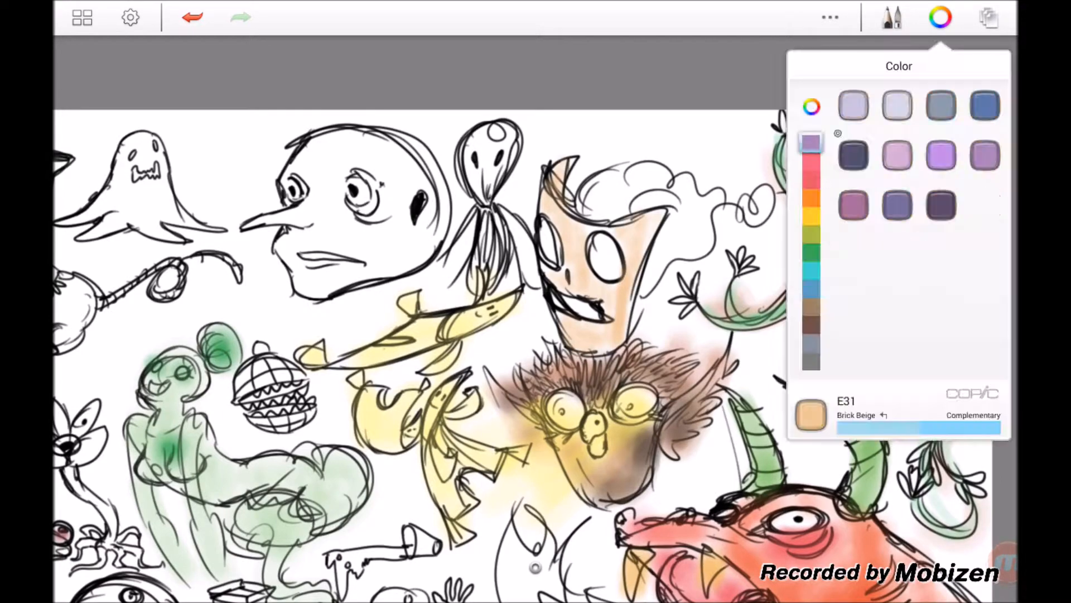